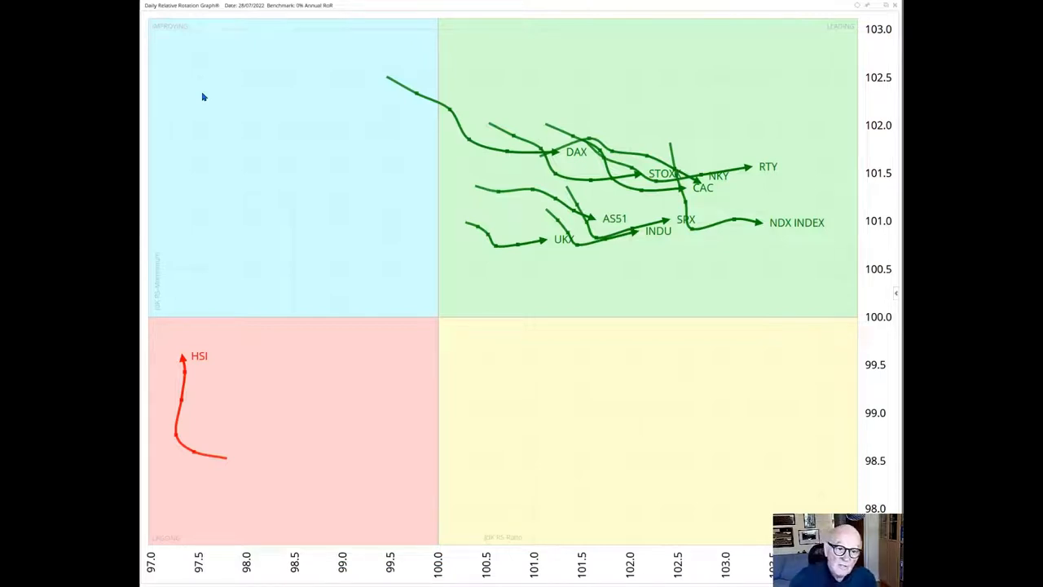
mouse_move(725, 166)
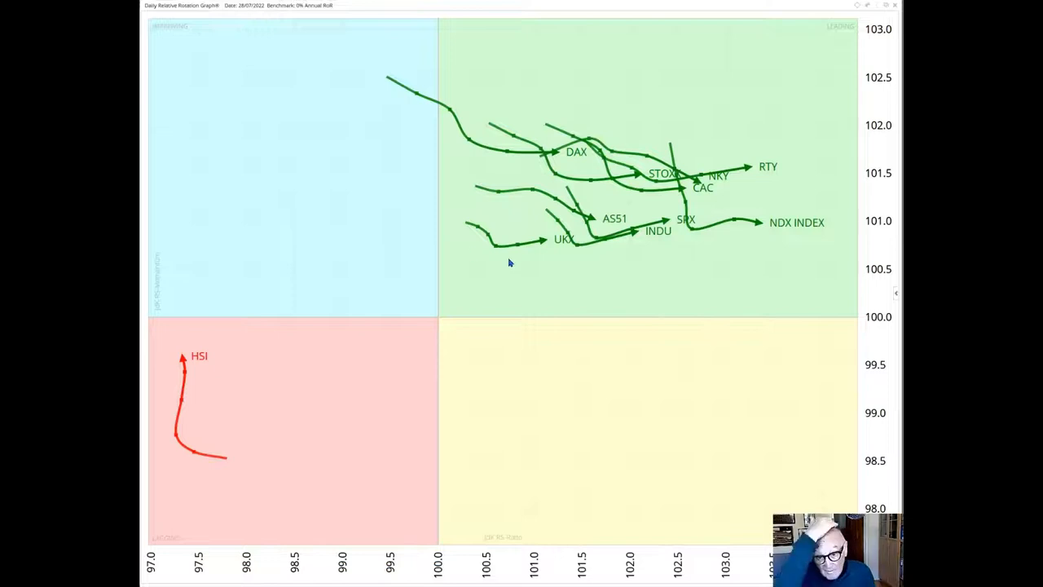
mouse_move(499, 171)
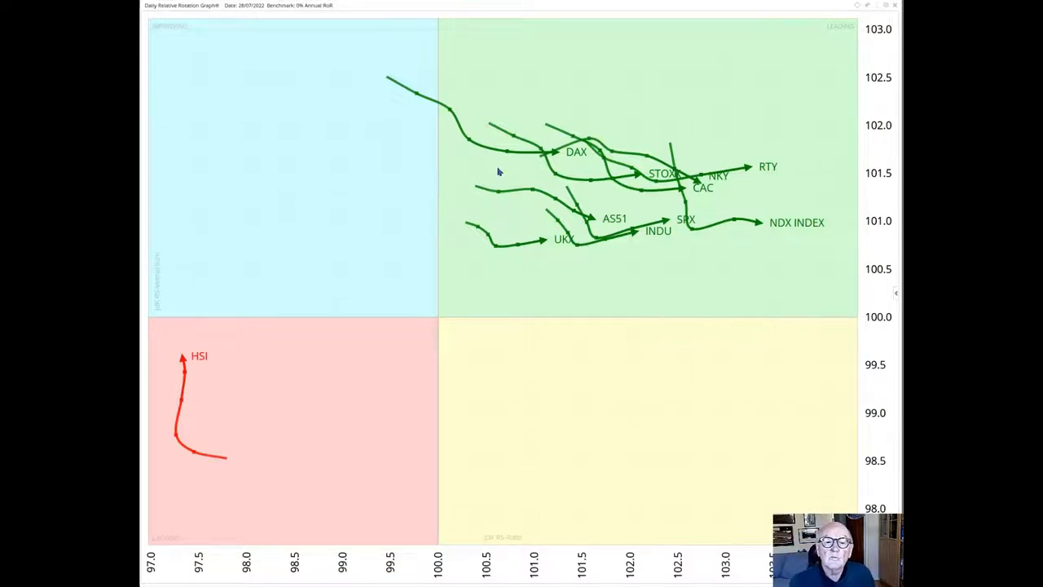
mouse_move(538, 266)
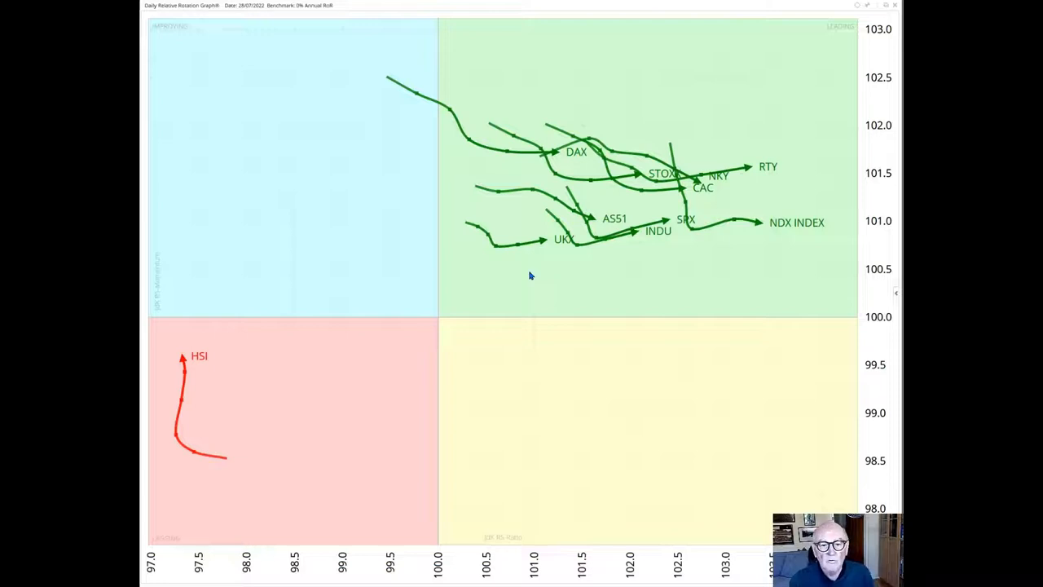
mouse_move(424, 341)
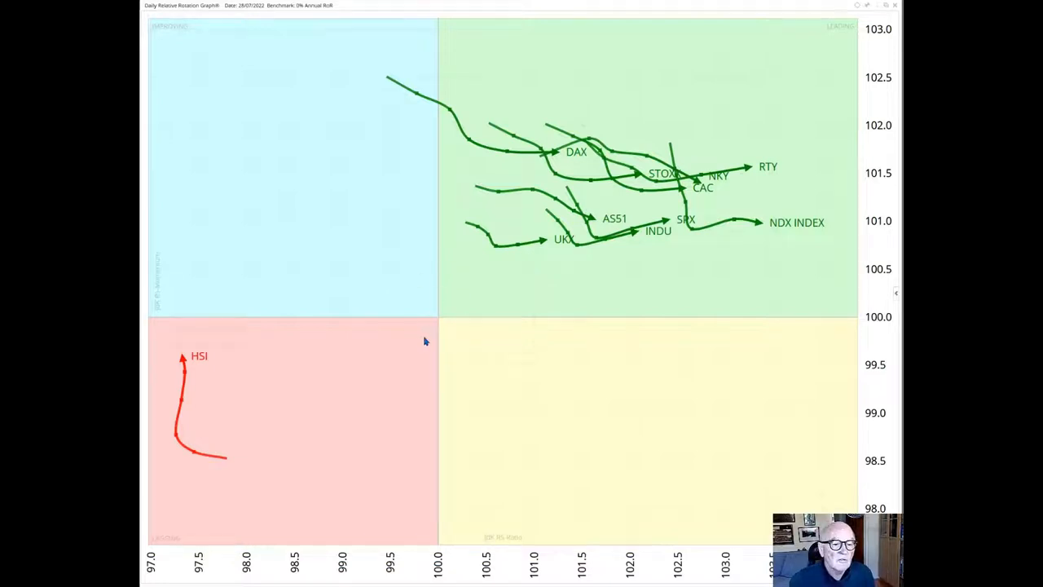
mouse_move(428, 361)
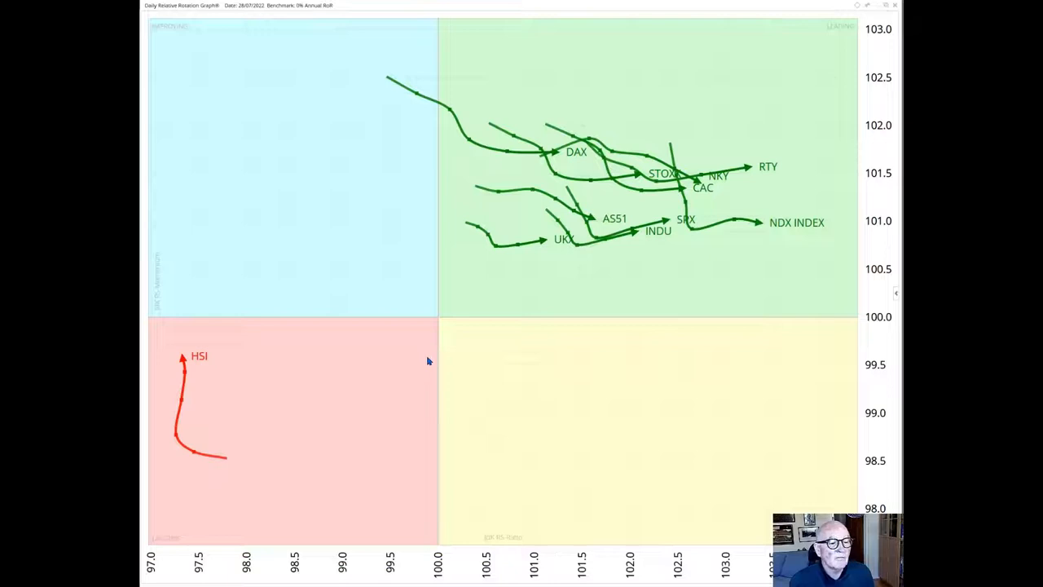
mouse_move(190, 385)
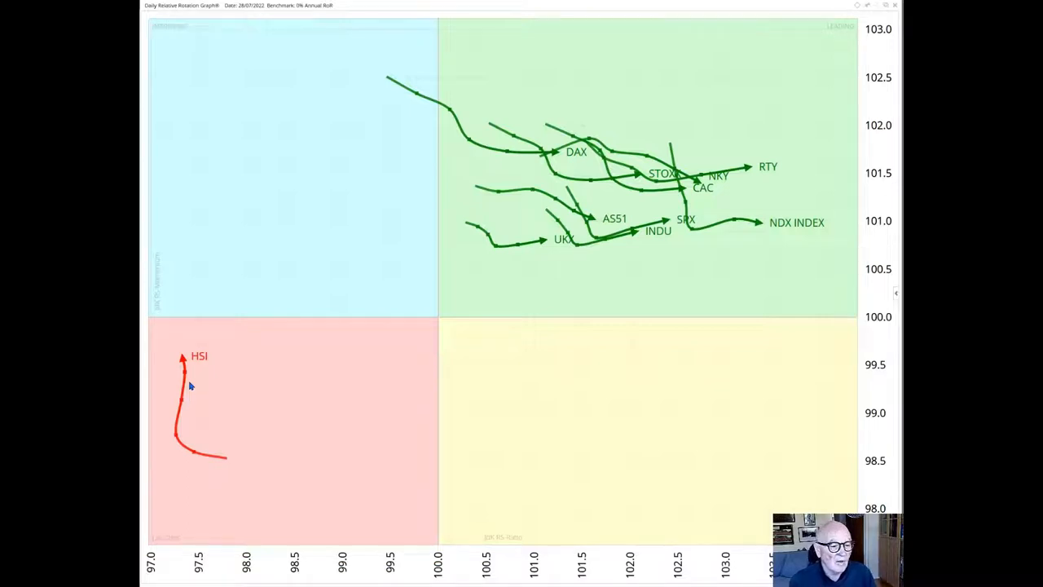
mouse_move(186, 377)
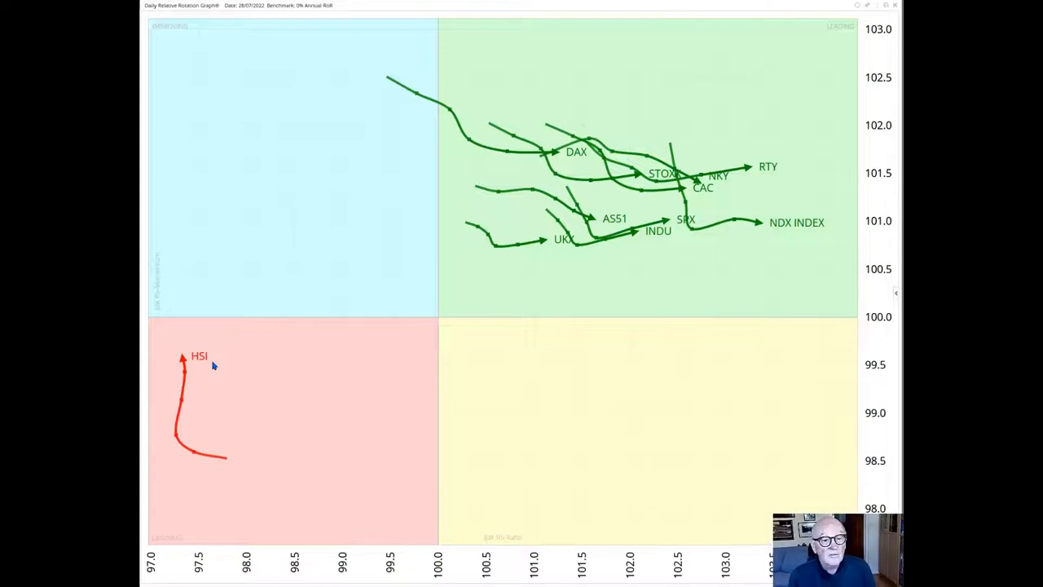
mouse_move(516, 162)
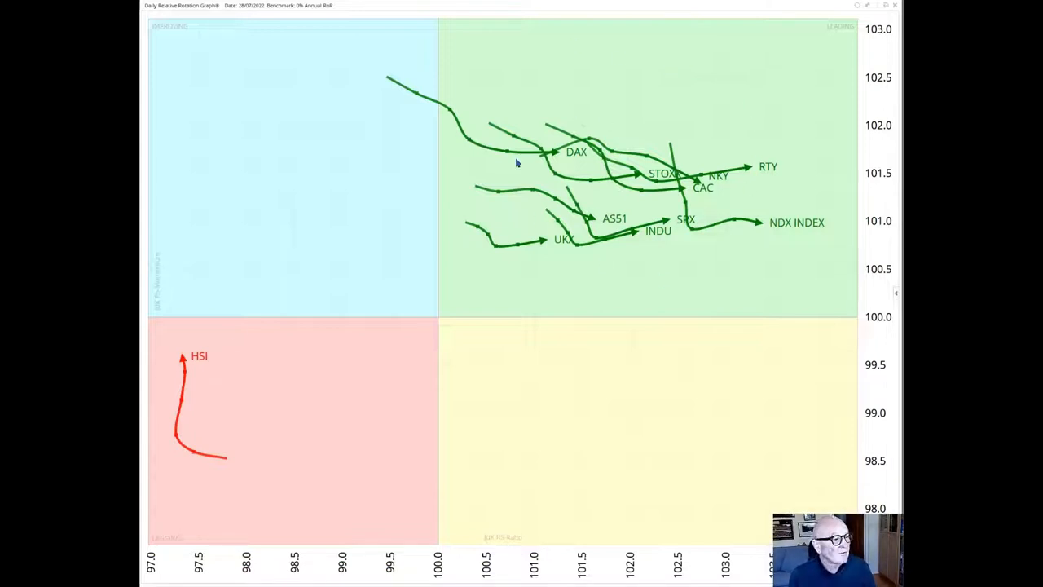
mouse_move(538, 200)
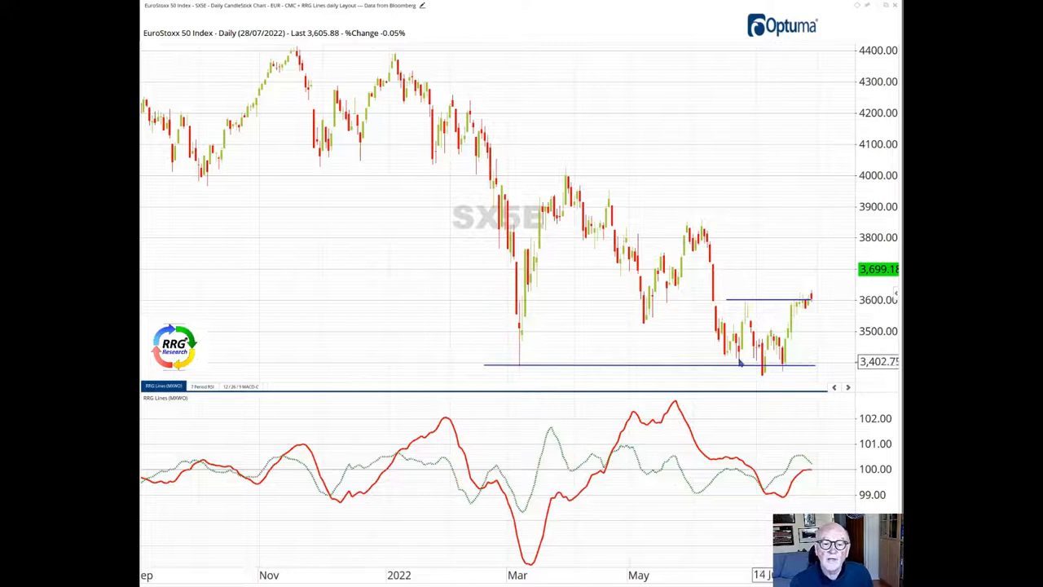
mouse_move(773, 312)
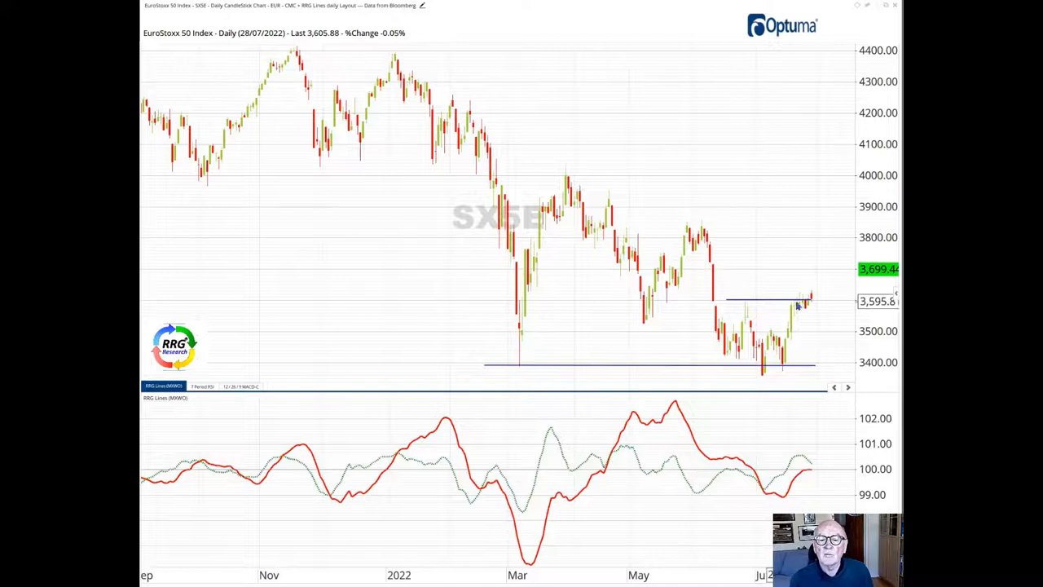
mouse_move(818, 306)
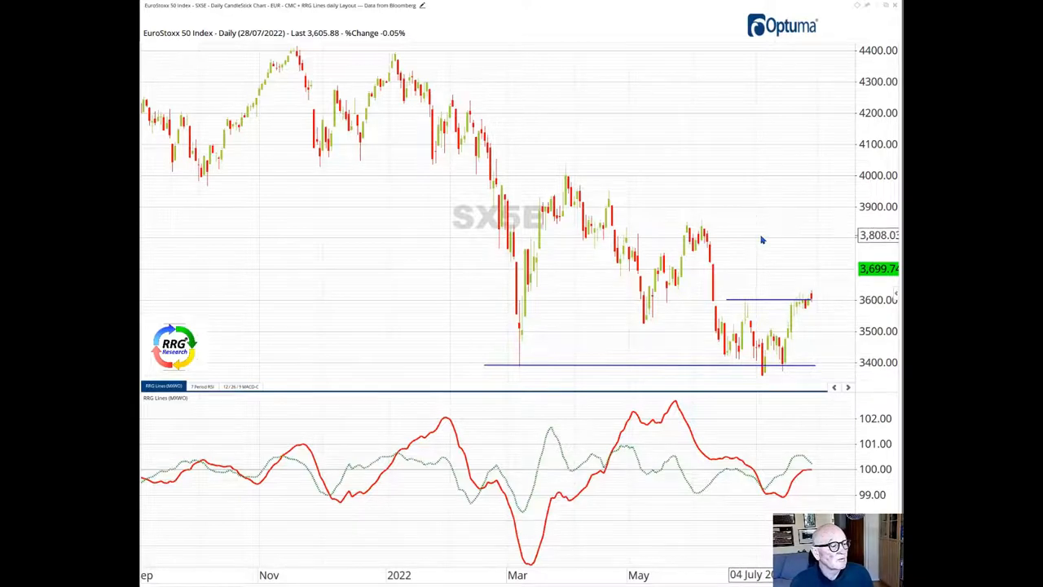
mouse_move(624, 327)
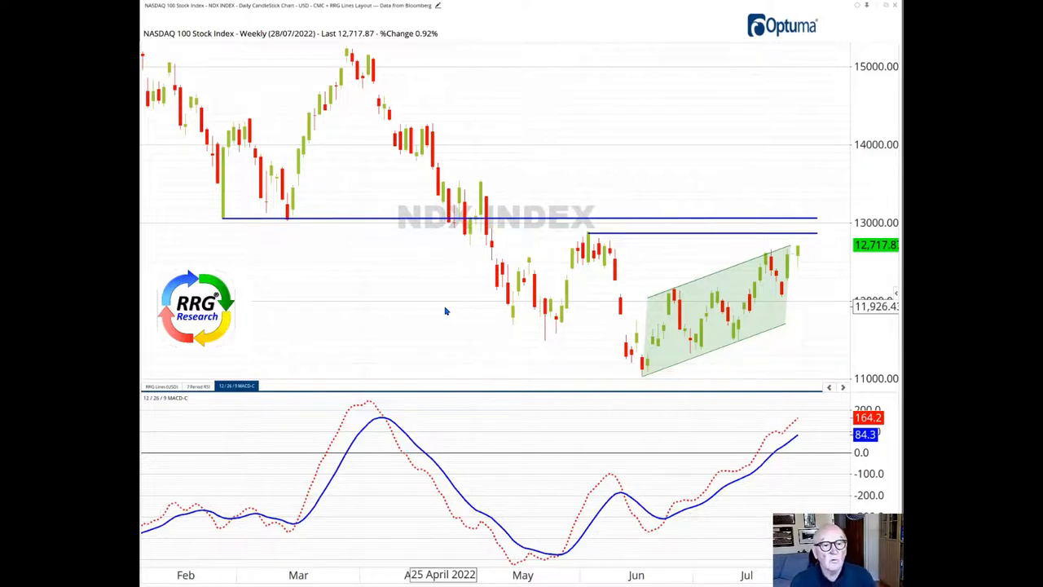
mouse_move(502, 181)
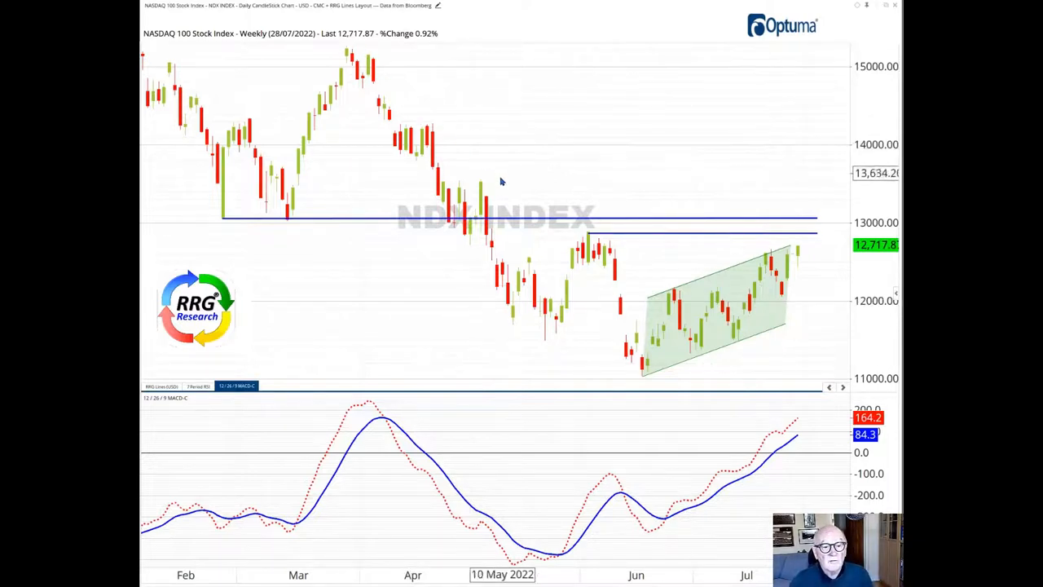
mouse_move(640, 334)
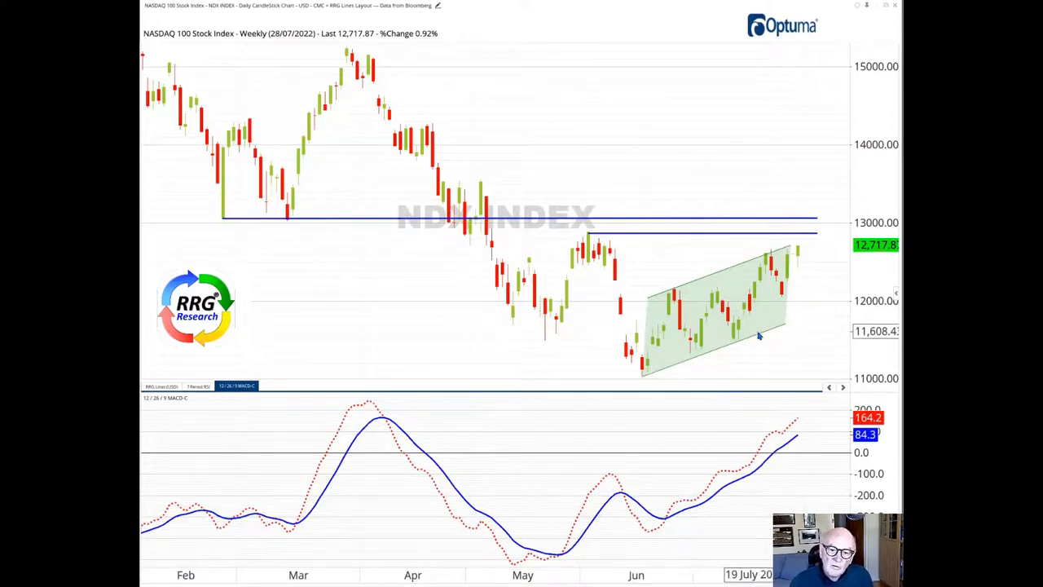
mouse_move(767, 312)
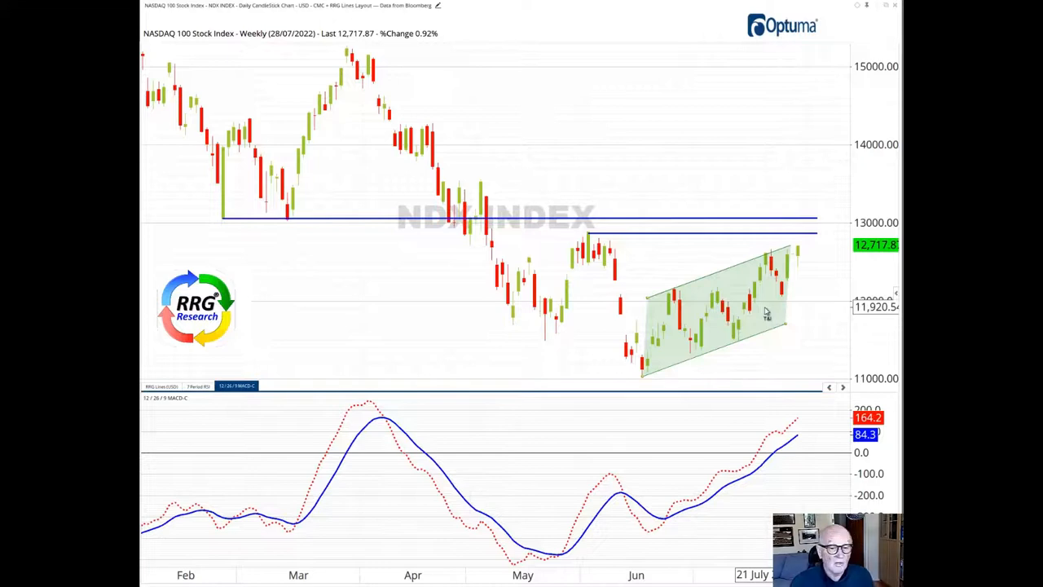
mouse_move(765, 299)
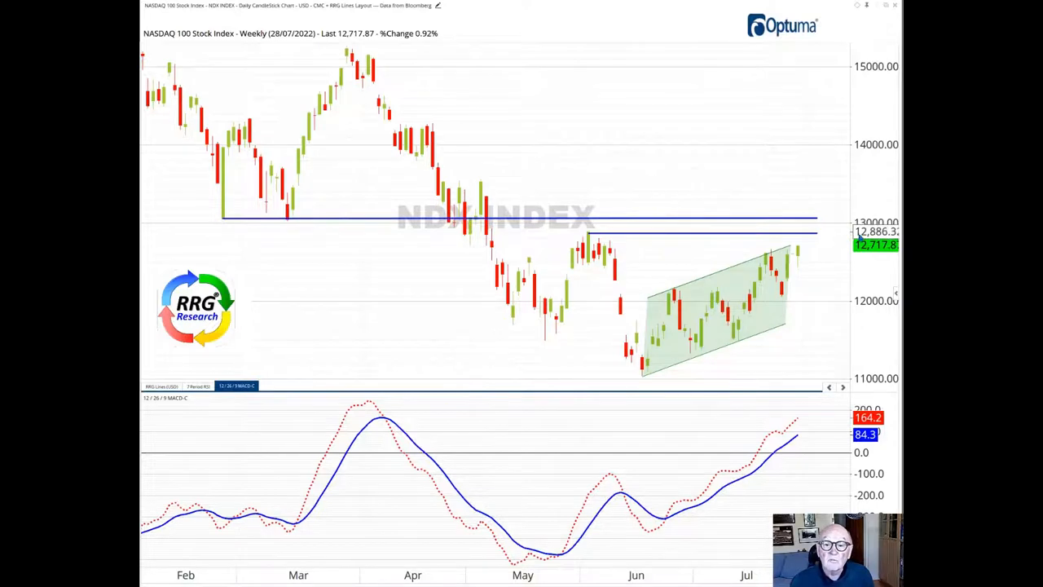
mouse_move(836, 226)
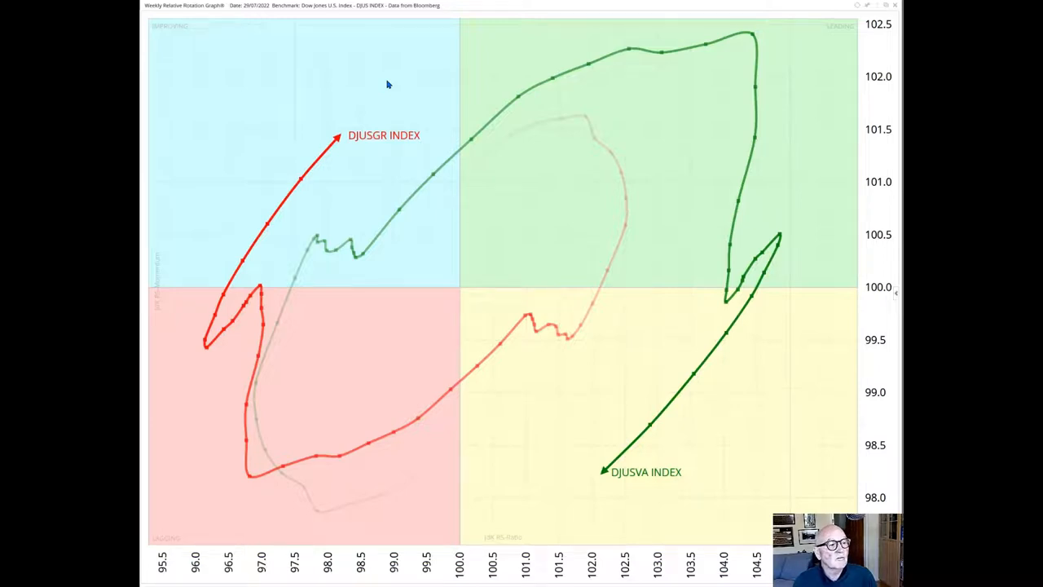
mouse_move(461, 364)
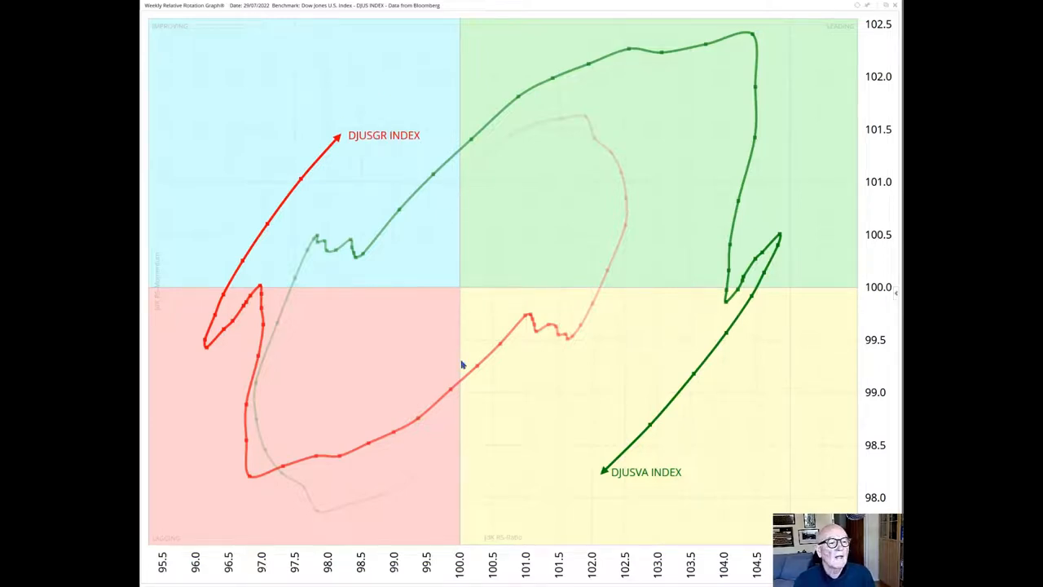
mouse_move(626, 465)
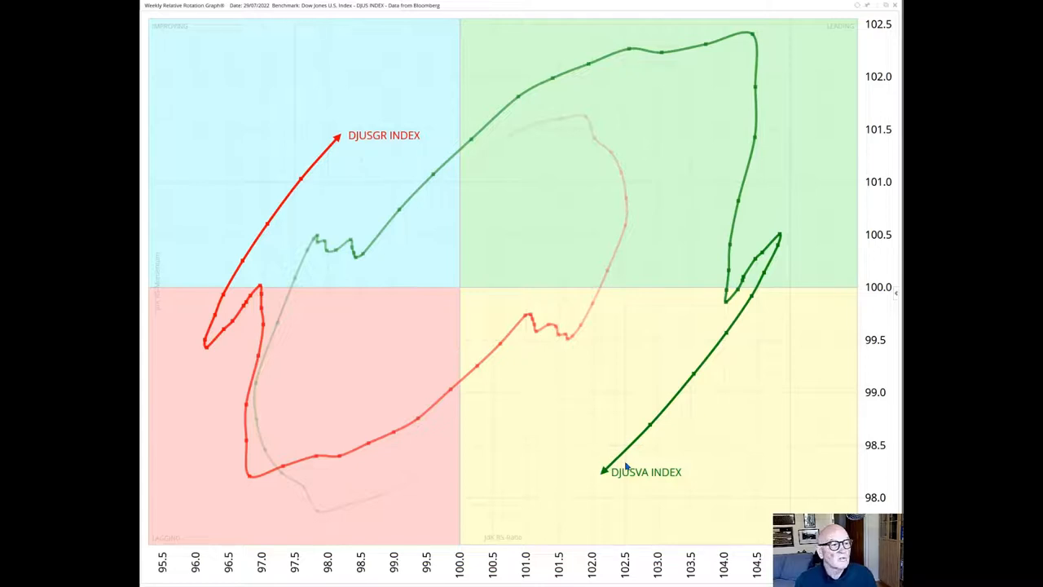
mouse_move(353, 355)
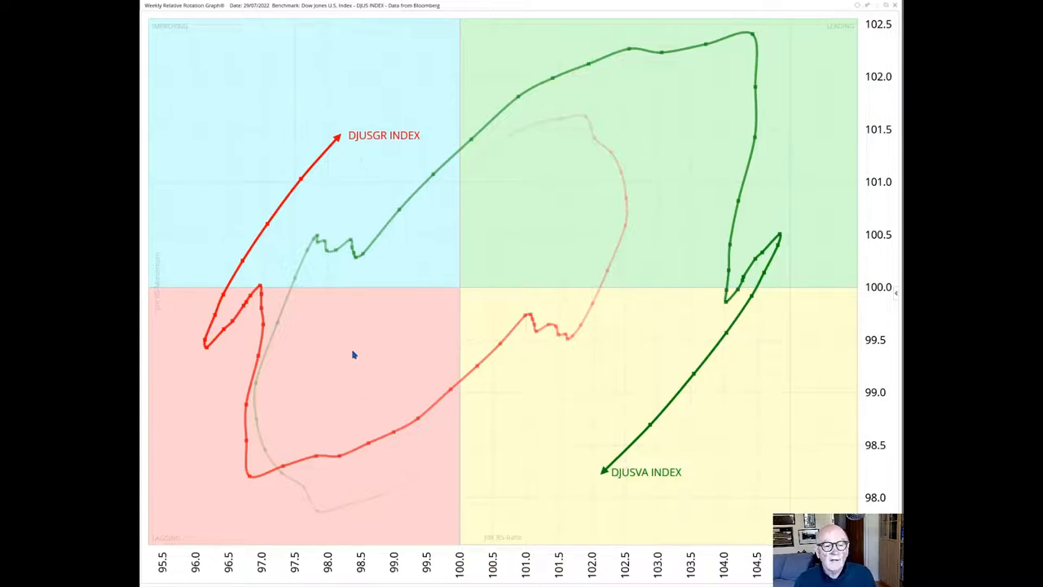
mouse_move(456, 292)
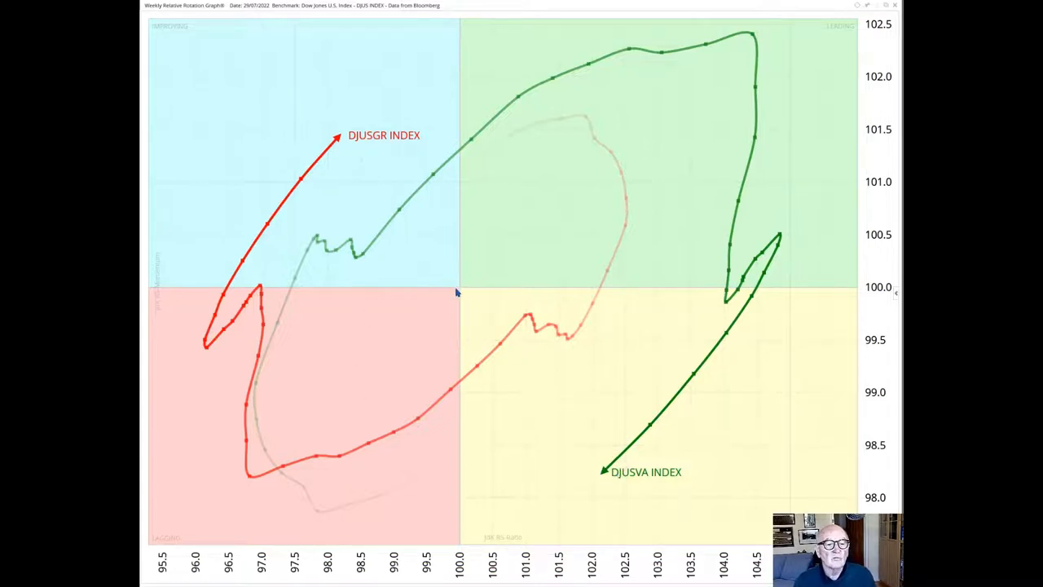
mouse_move(322, 155)
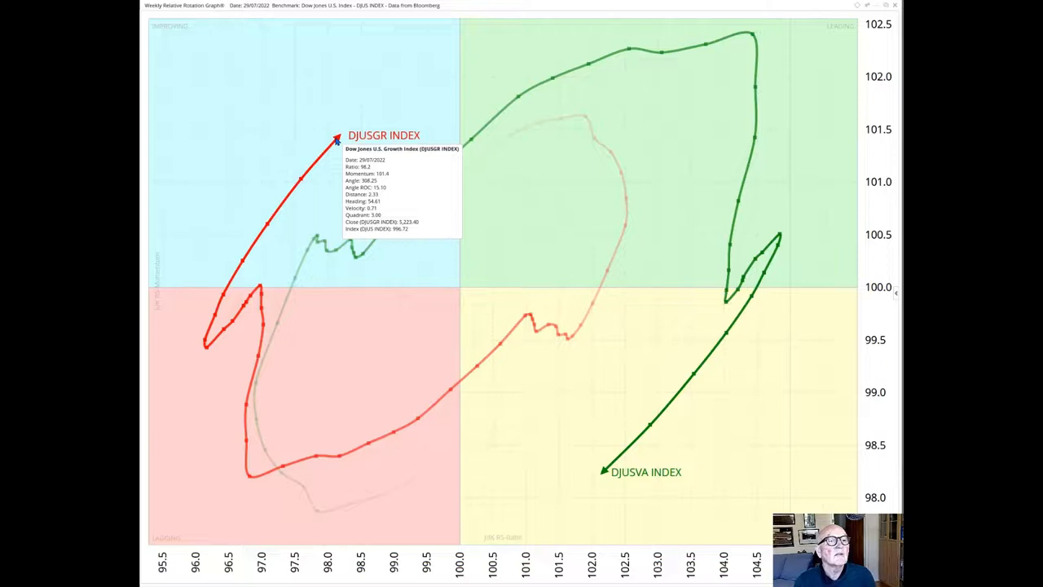
mouse_move(603, 486)
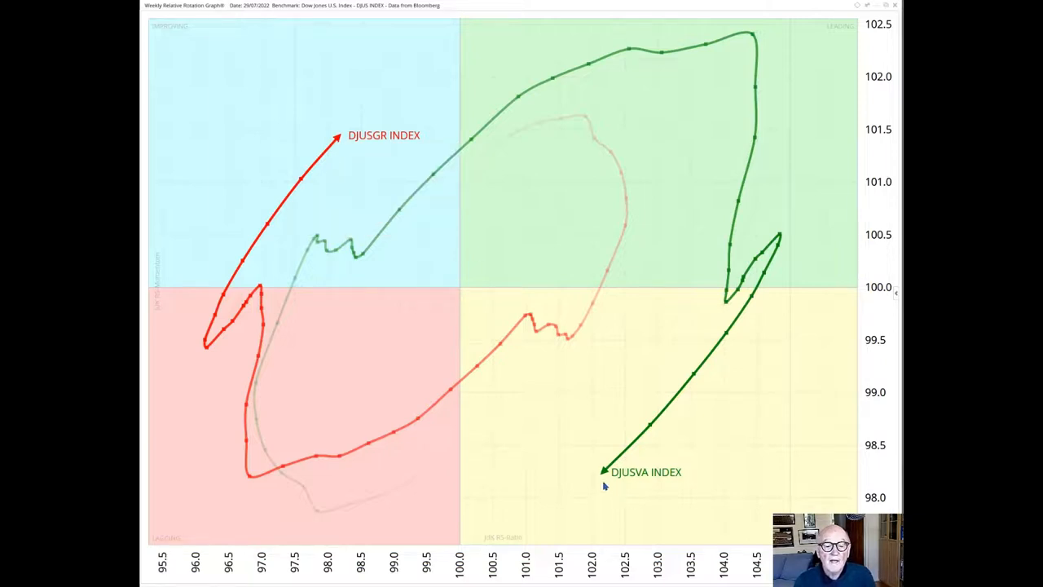
mouse_move(615, 483)
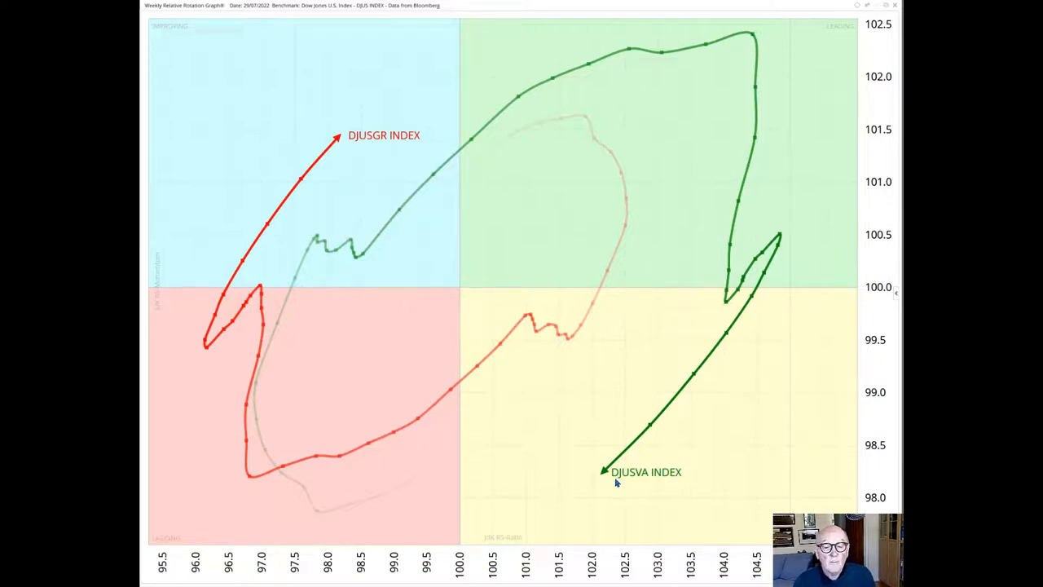
mouse_move(633, 463)
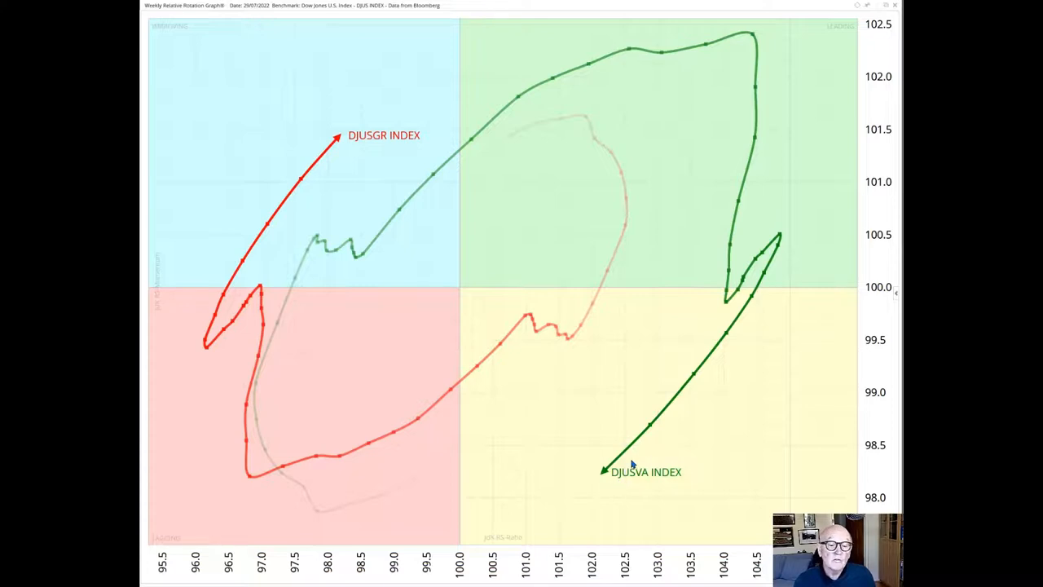
mouse_move(567, 461)
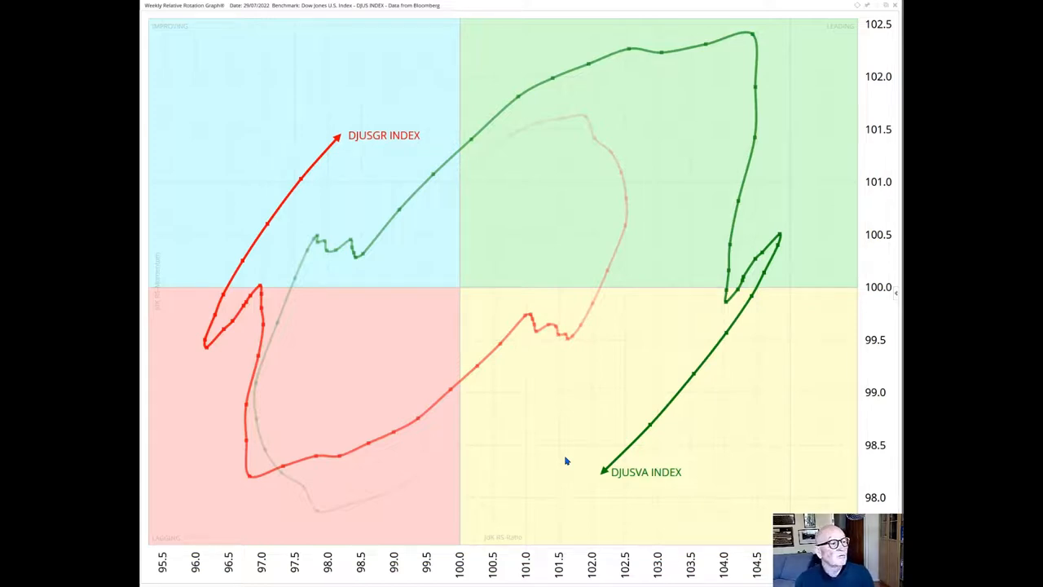
mouse_move(623, 475)
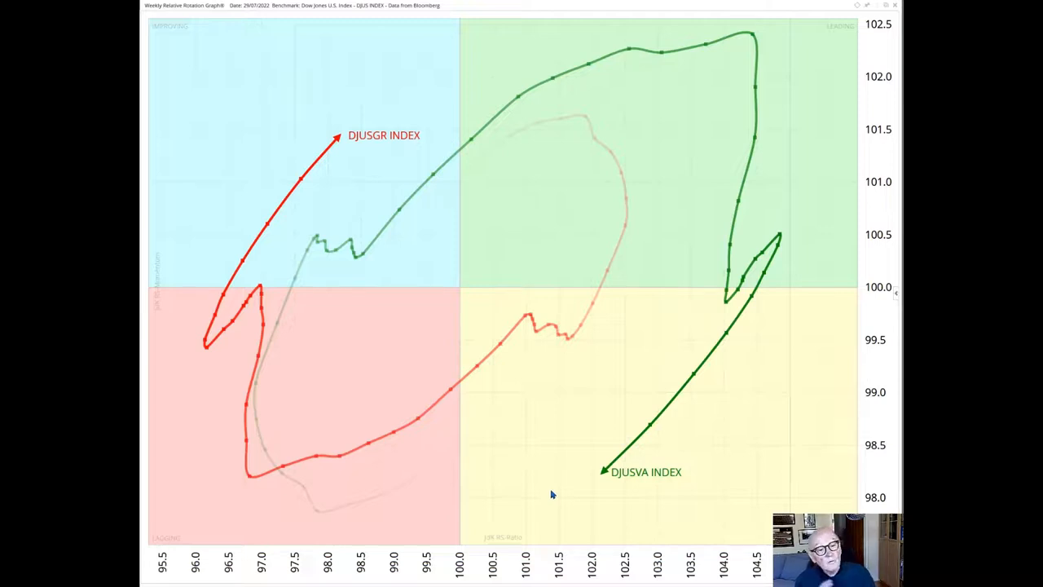
mouse_move(617, 481)
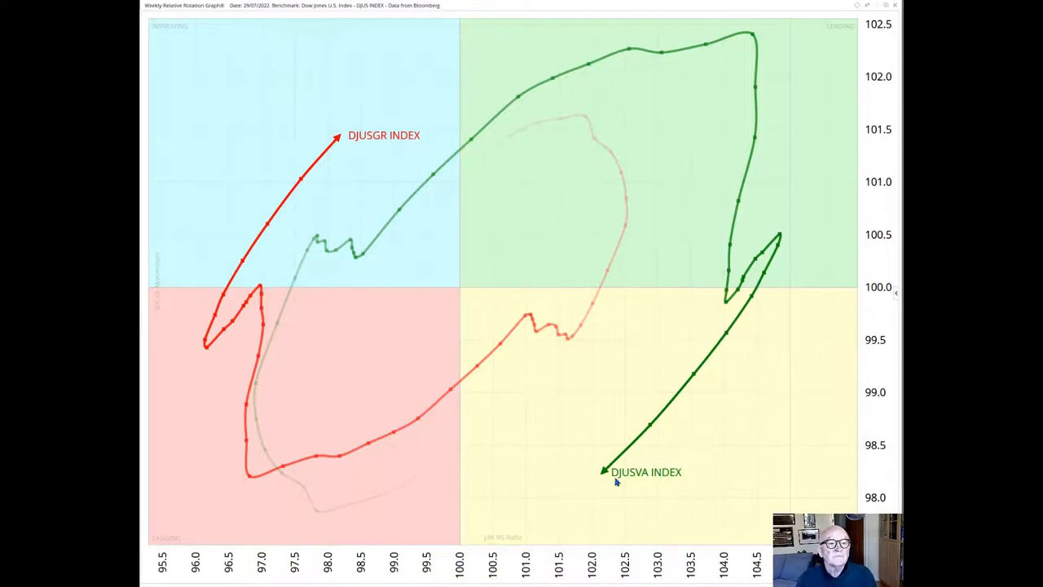
mouse_move(499, 438)
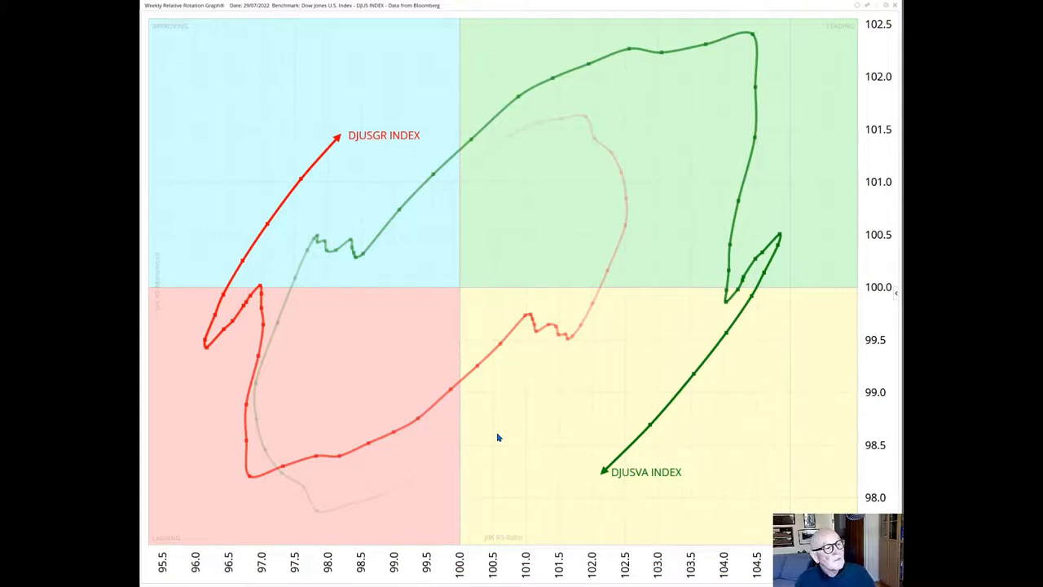
mouse_move(333, 151)
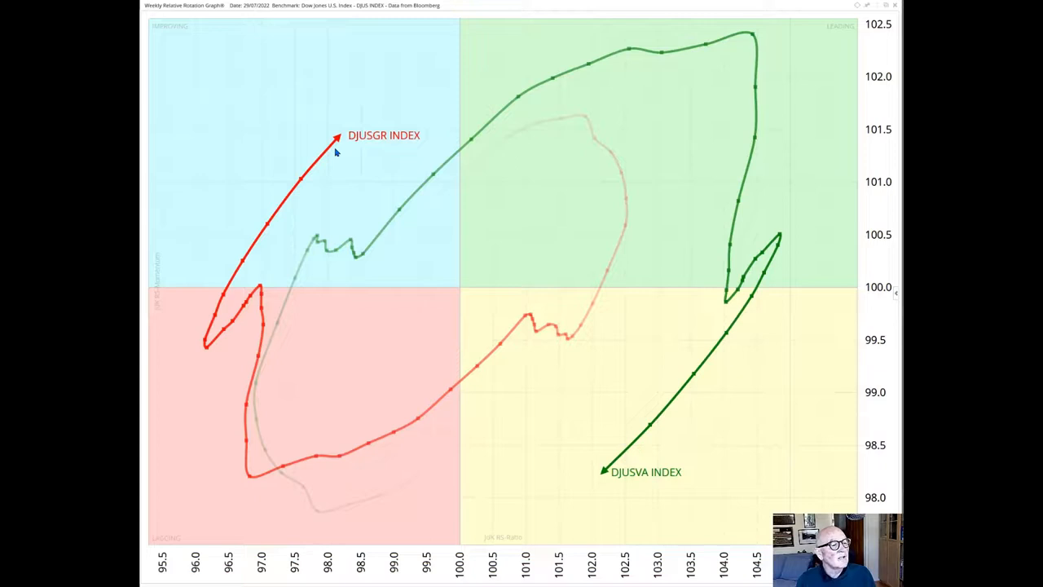
mouse_move(389, 152)
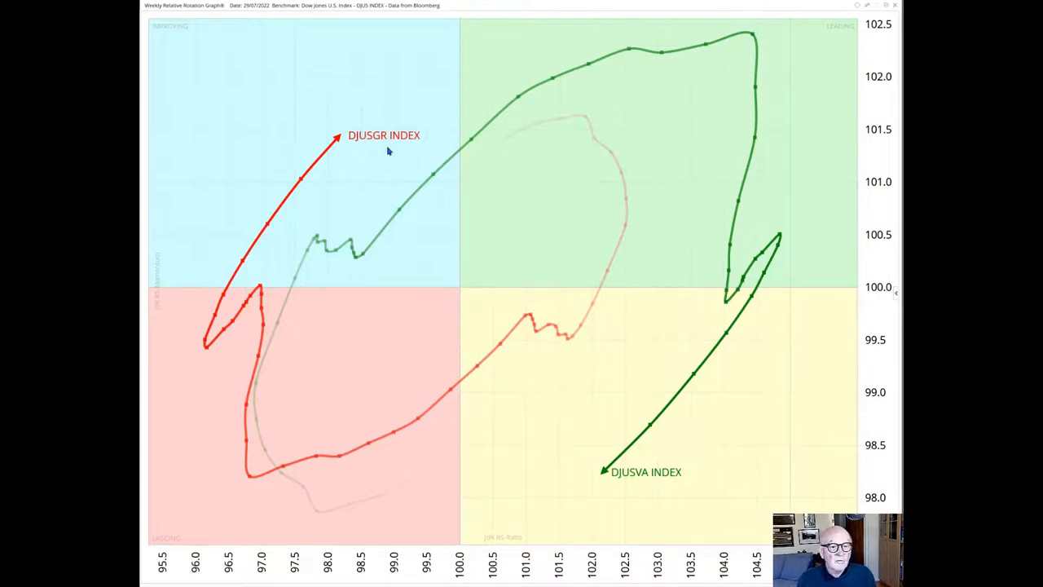
mouse_move(343, 548)
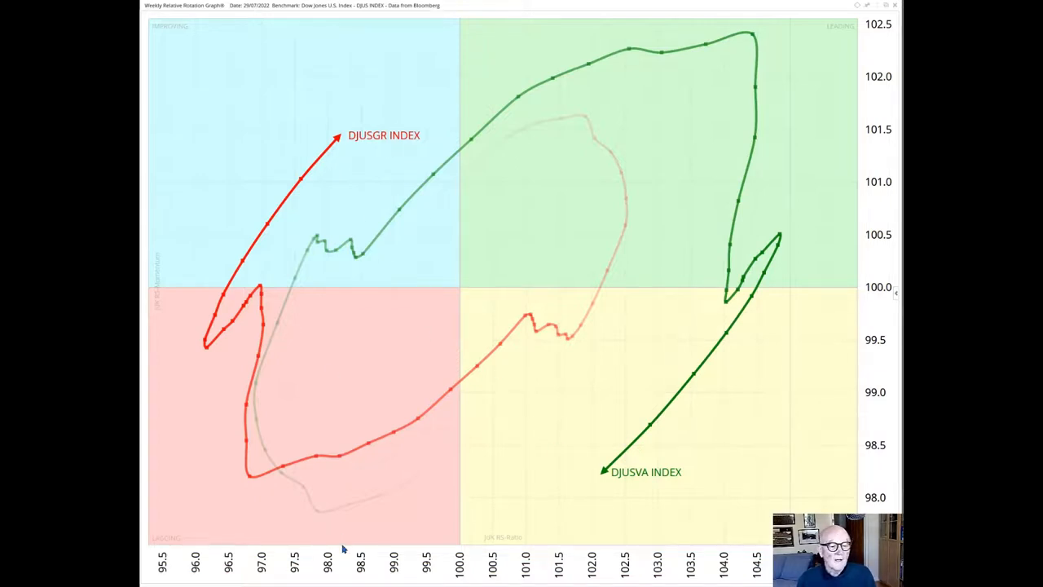
mouse_move(379, 281)
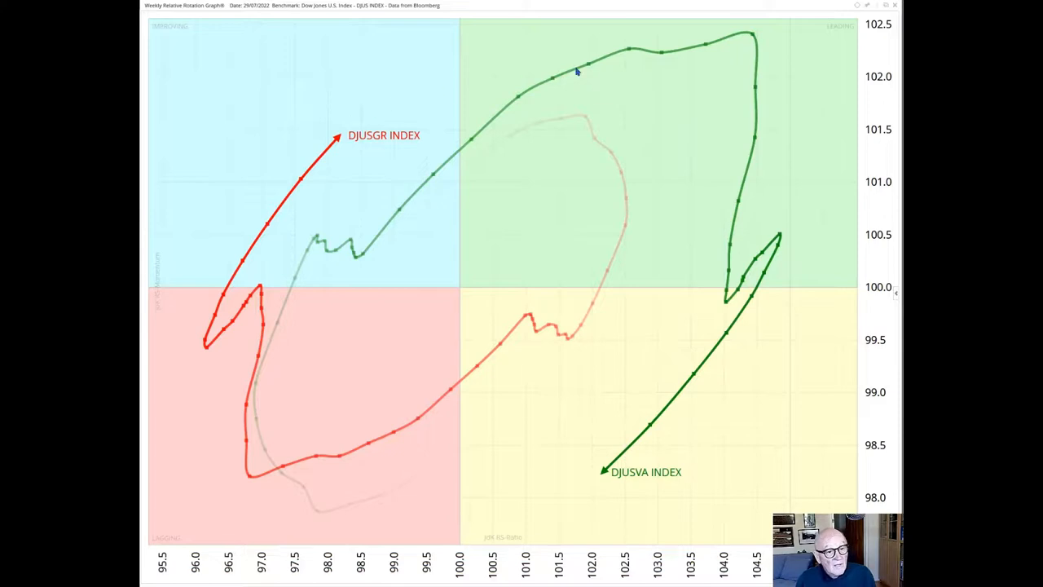
mouse_move(613, 139)
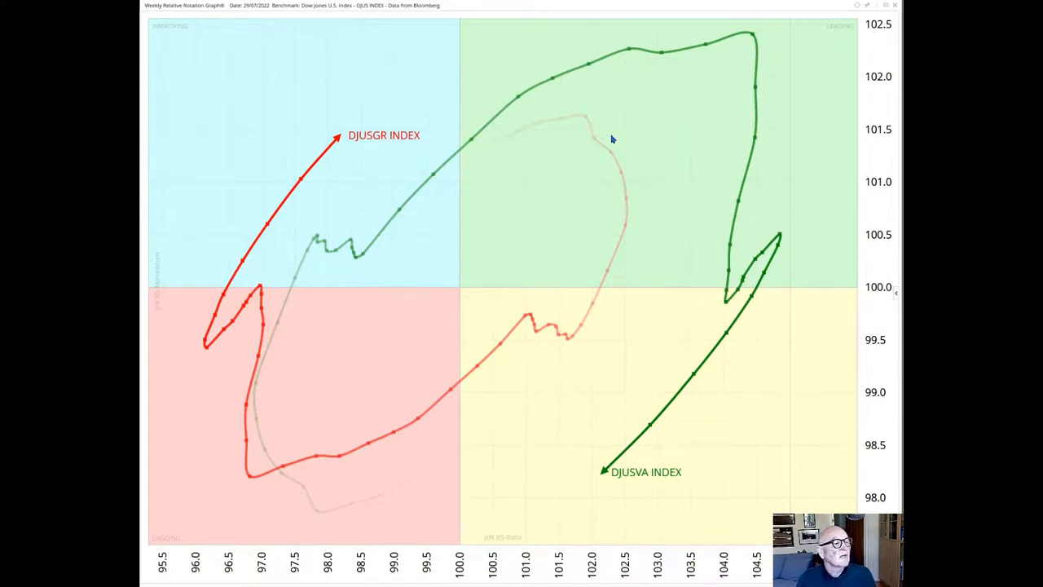
mouse_move(365, 178)
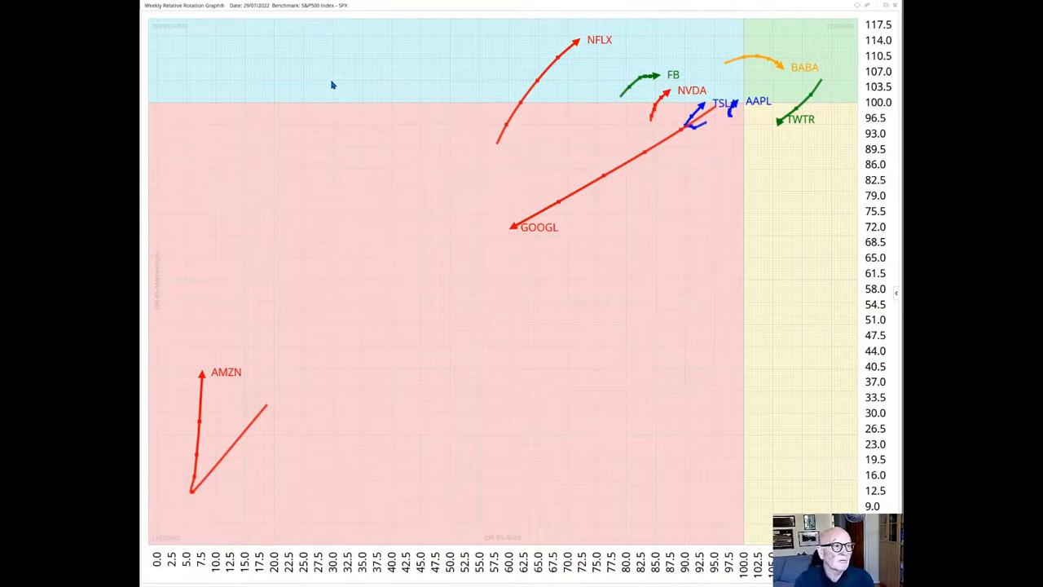
mouse_move(322, 70)
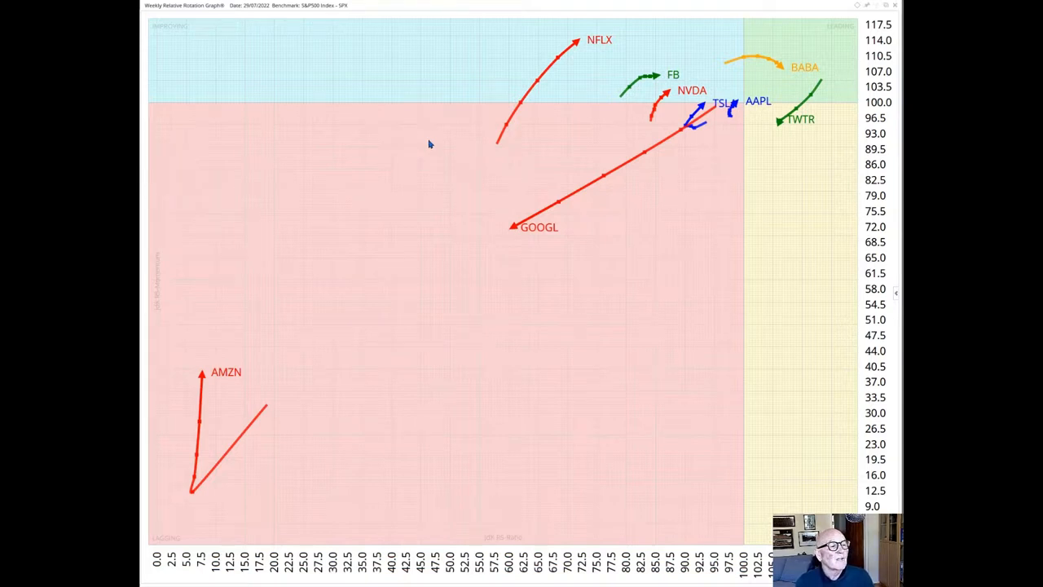
mouse_move(411, 131)
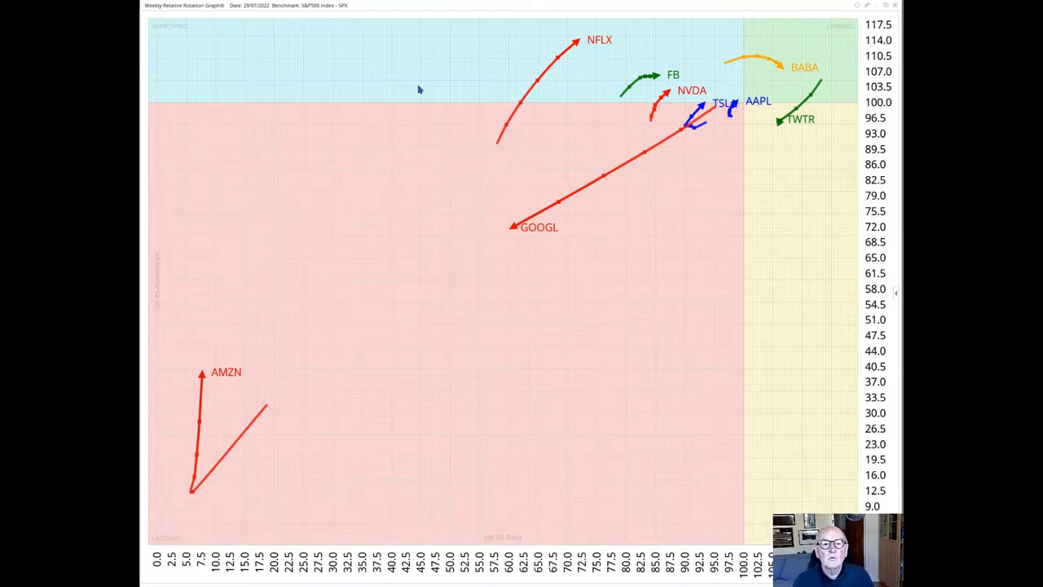
mouse_move(398, 65)
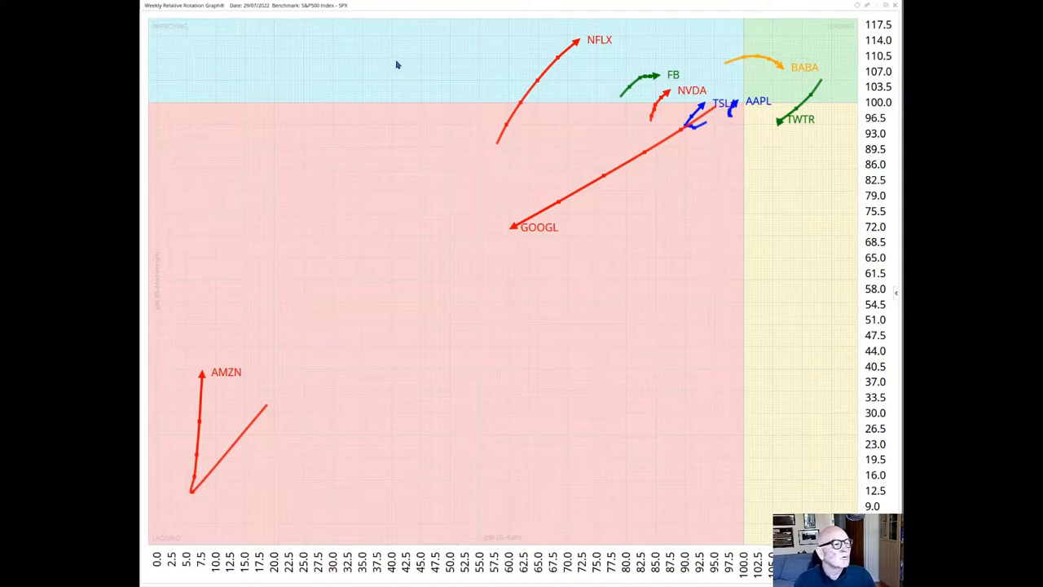
mouse_move(465, 70)
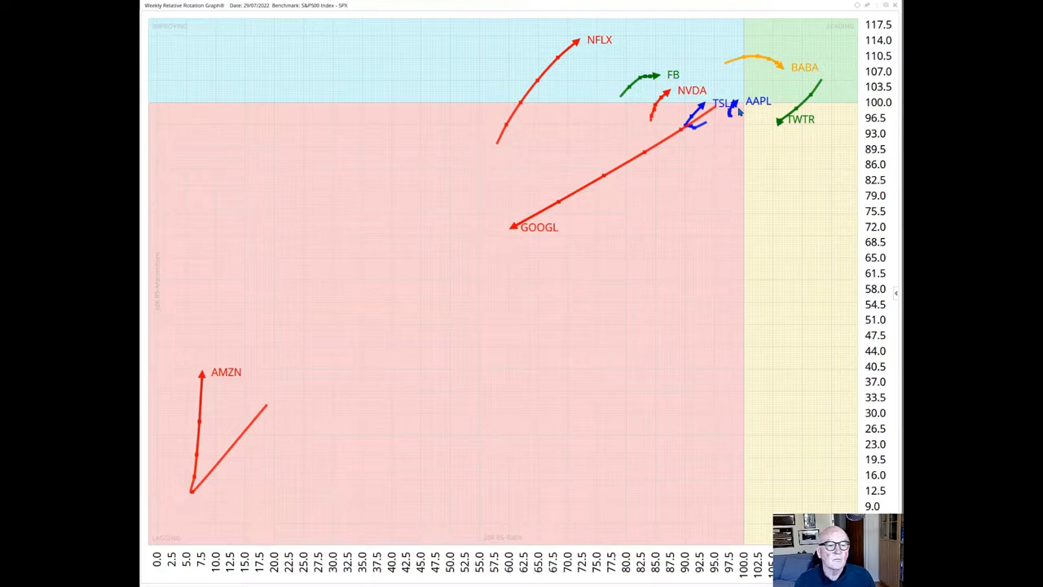
mouse_move(784, 81)
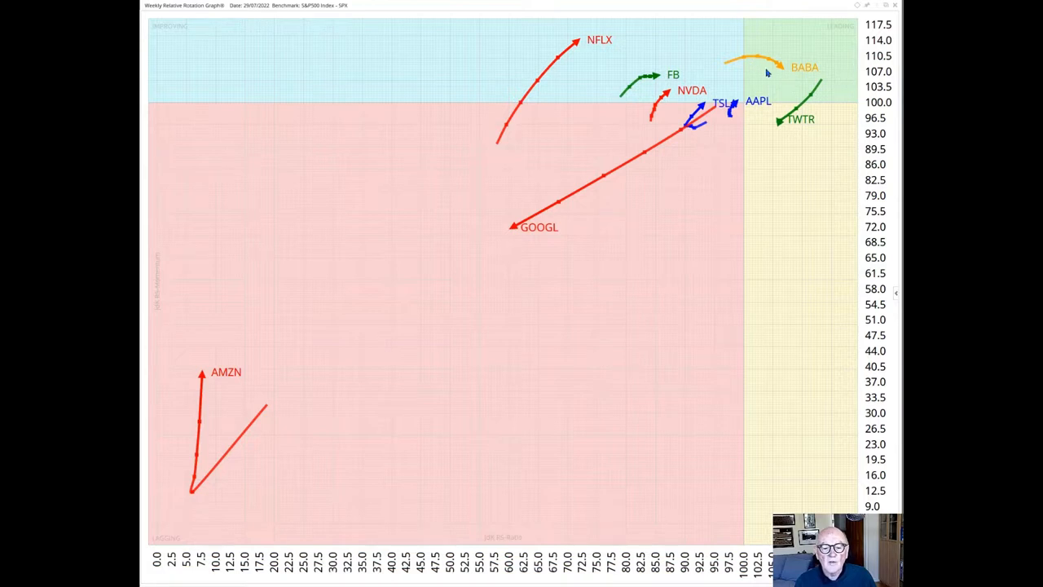
mouse_move(751, 135)
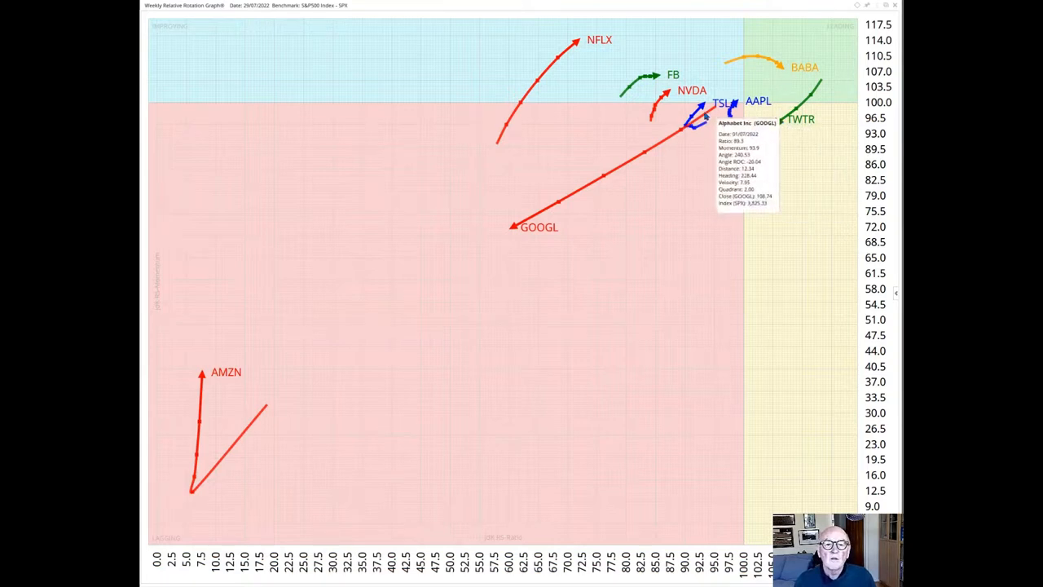
mouse_move(492, 251)
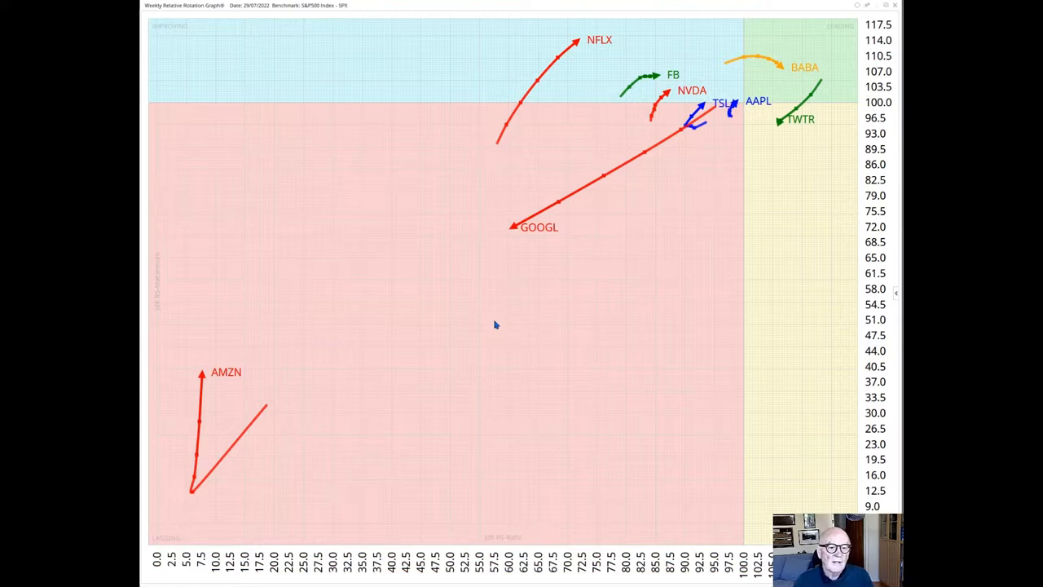
mouse_move(210, 392)
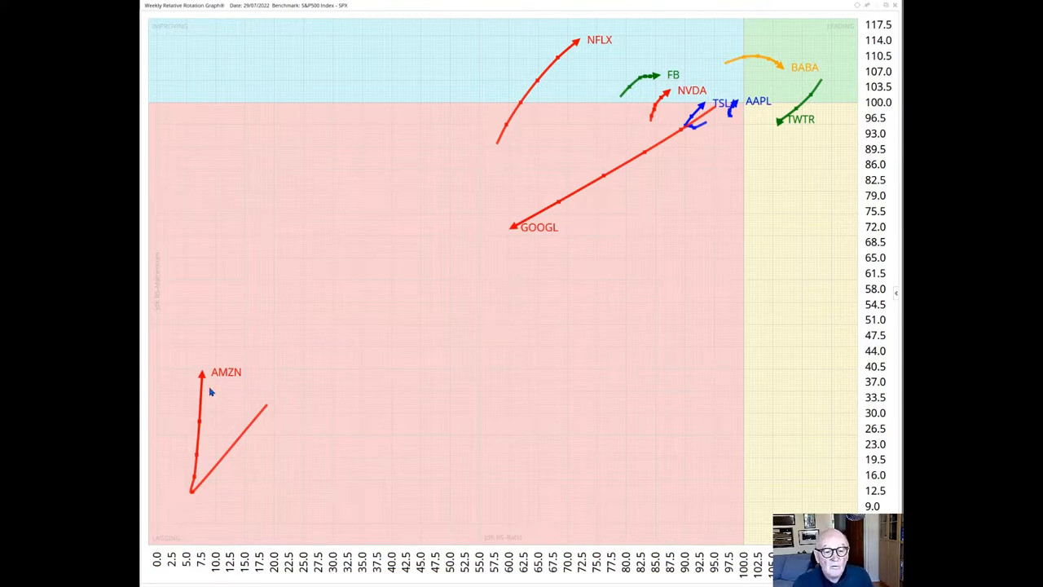
mouse_move(203, 377)
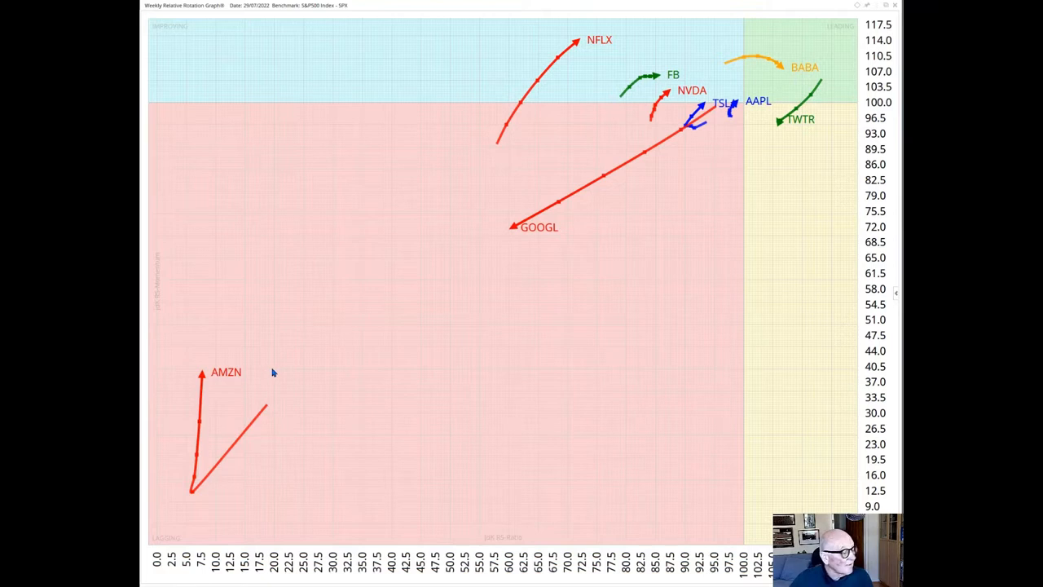
mouse_move(318, 336)
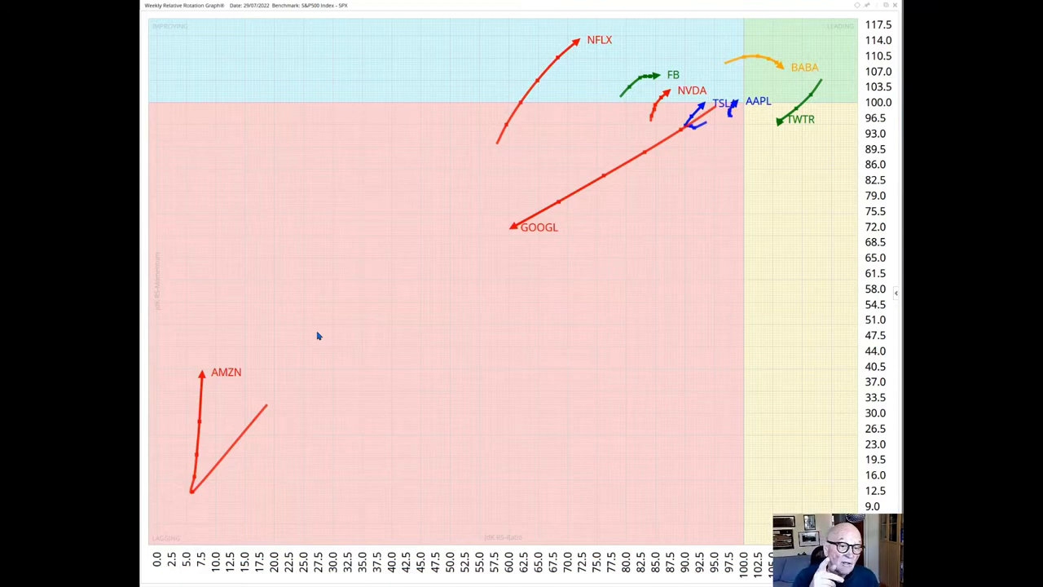
mouse_move(469, 181)
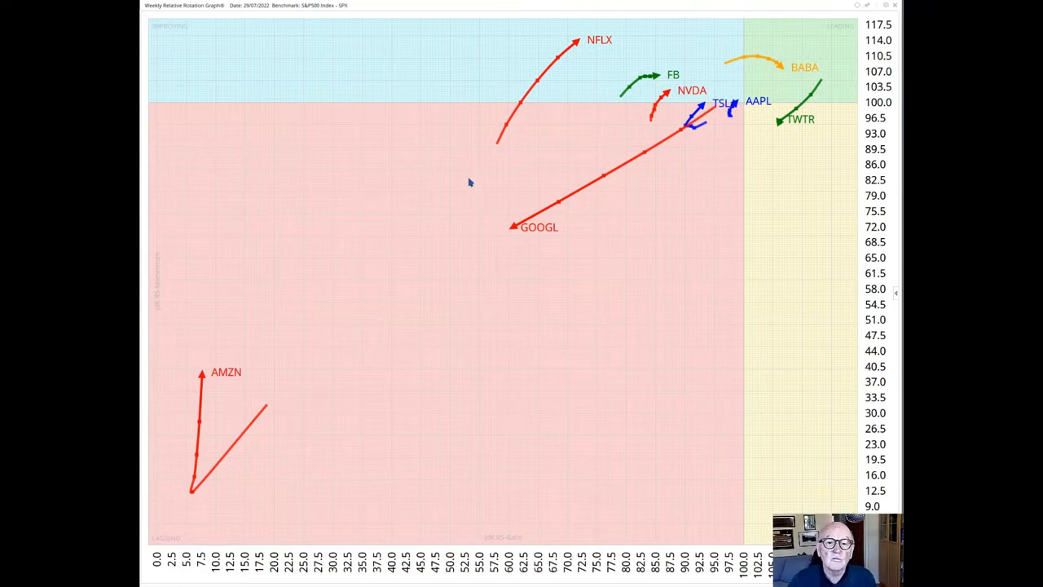
mouse_move(663, 41)
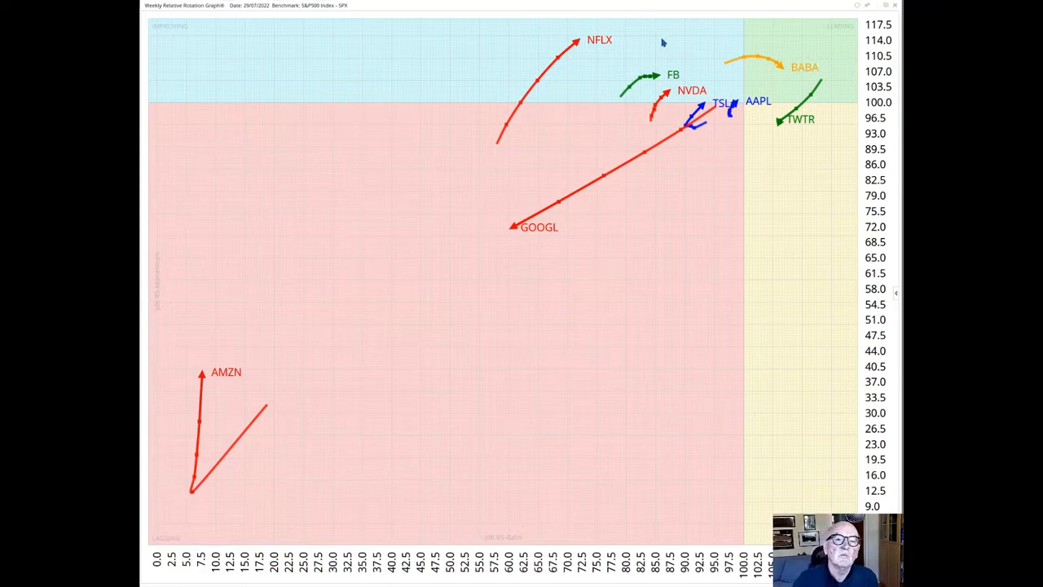
mouse_move(305, 369)
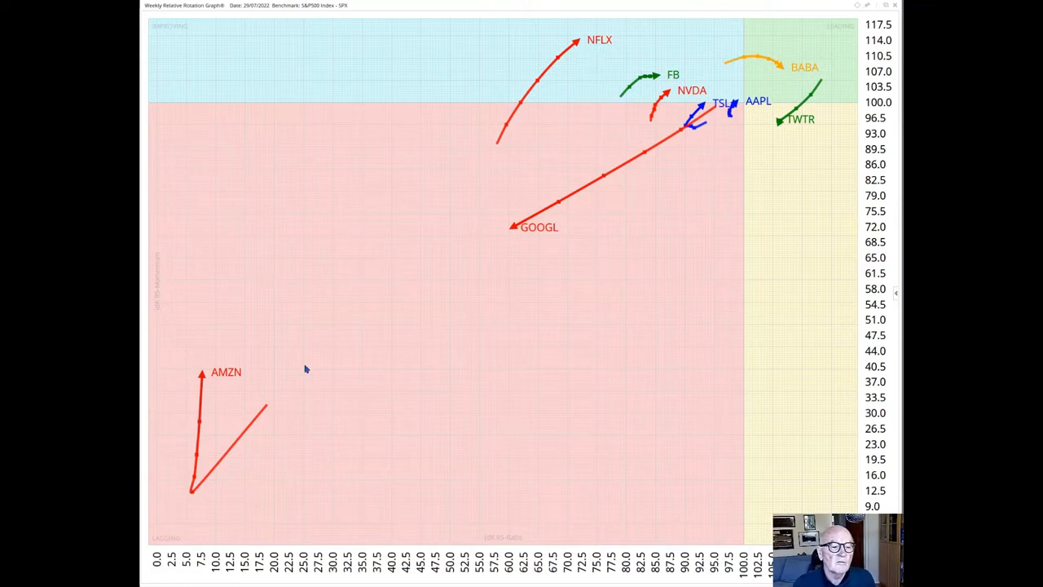
mouse_move(356, 224)
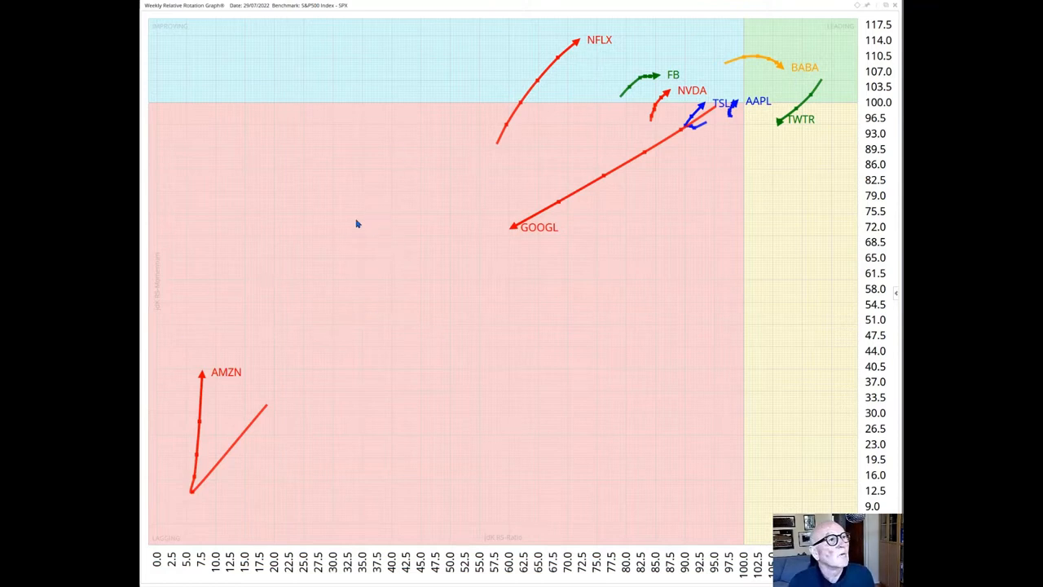
mouse_move(356, 201)
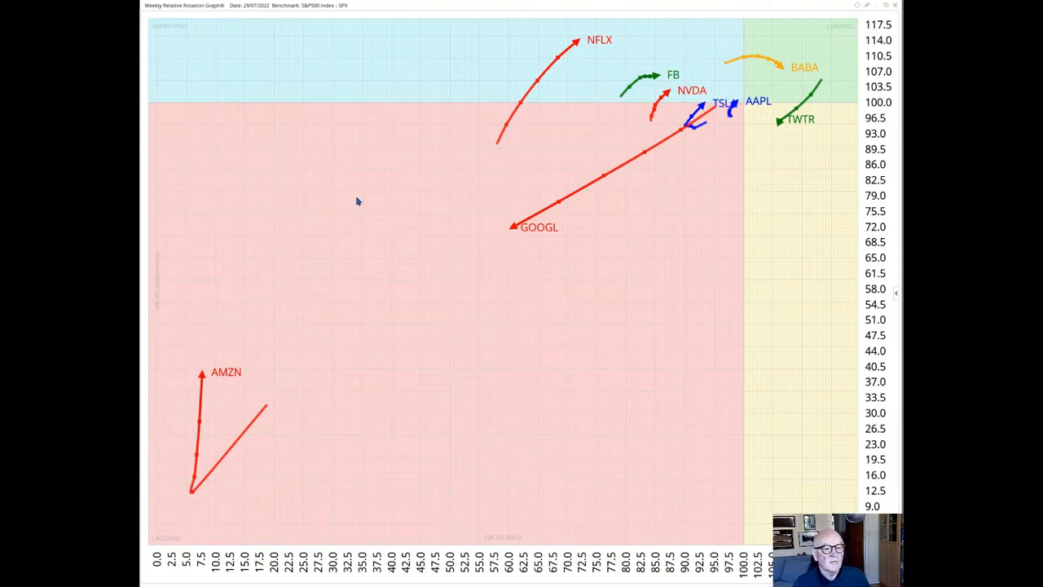
mouse_move(589, 58)
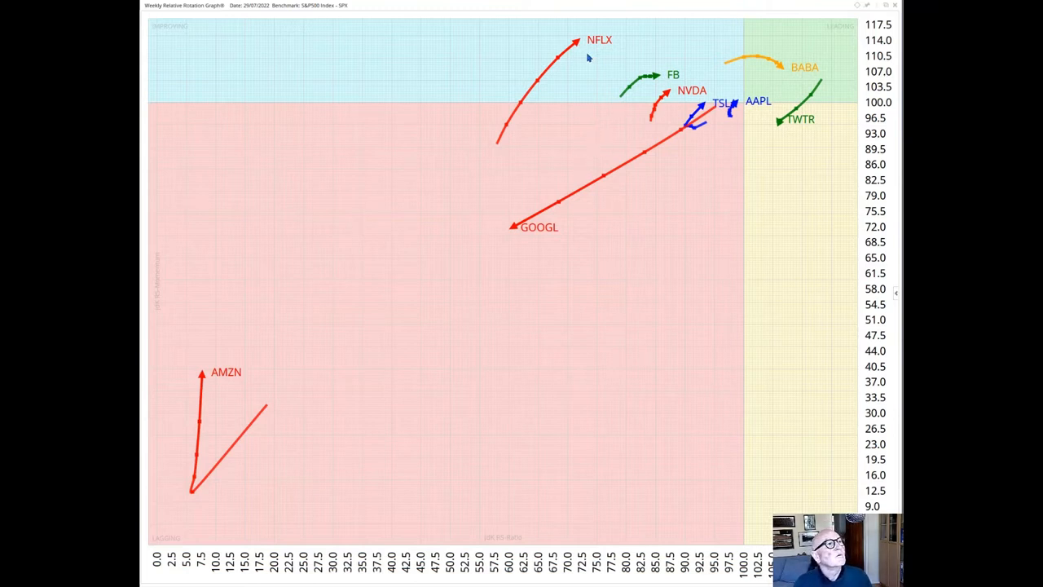
mouse_move(699, 203)
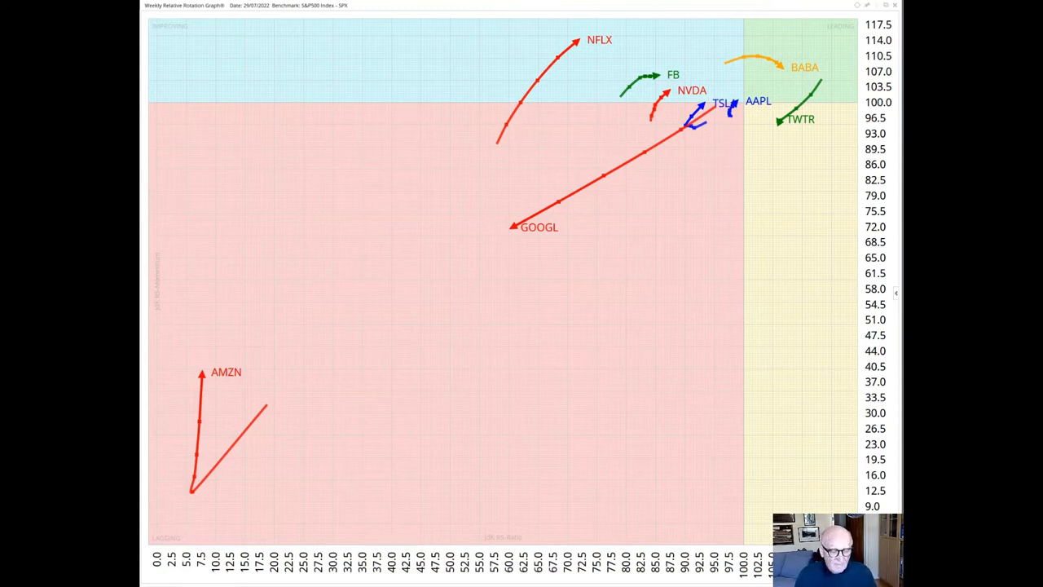
mouse_move(184, 59)
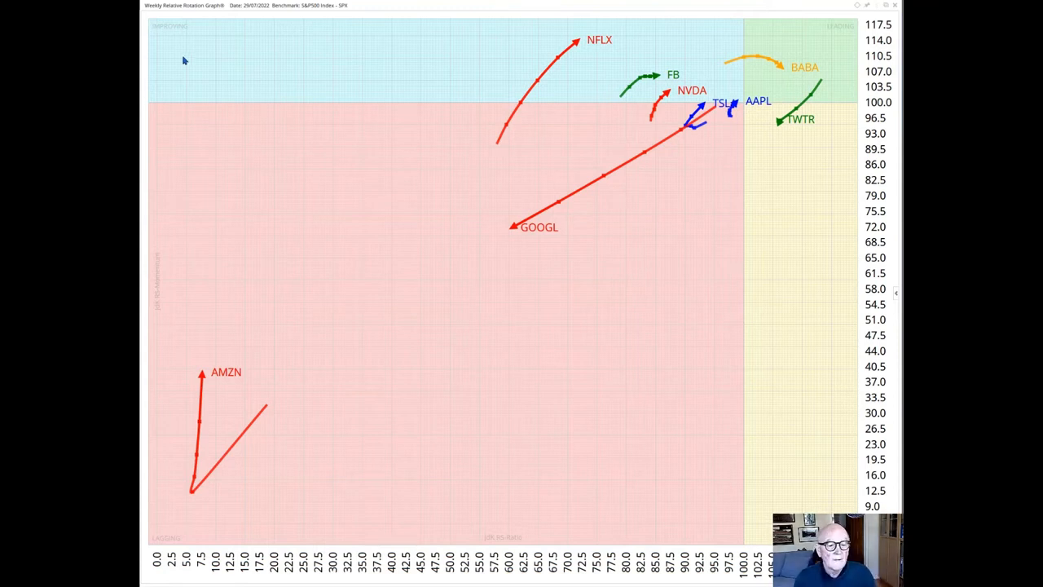
mouse_move(202, 97)
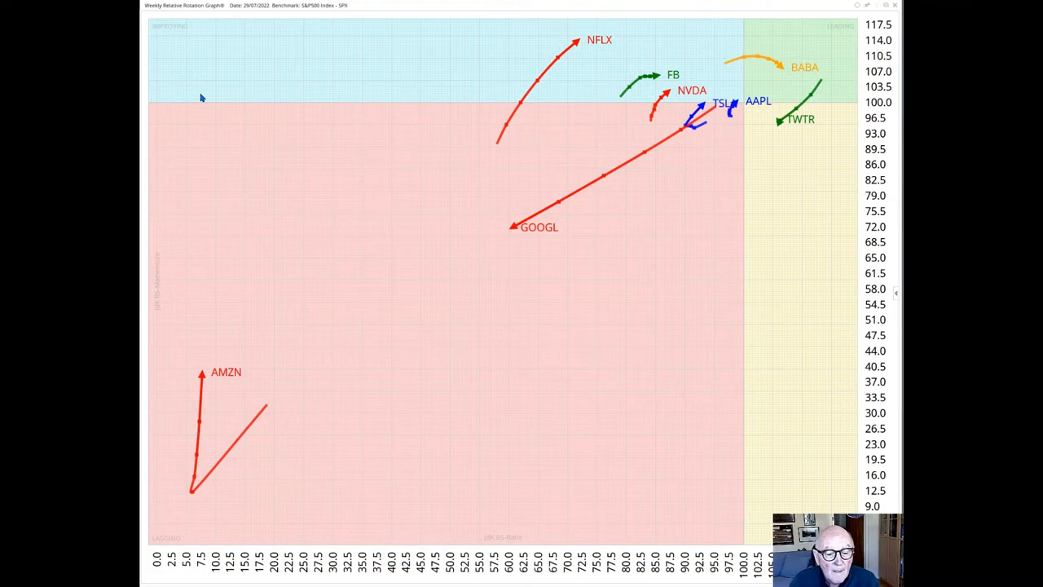